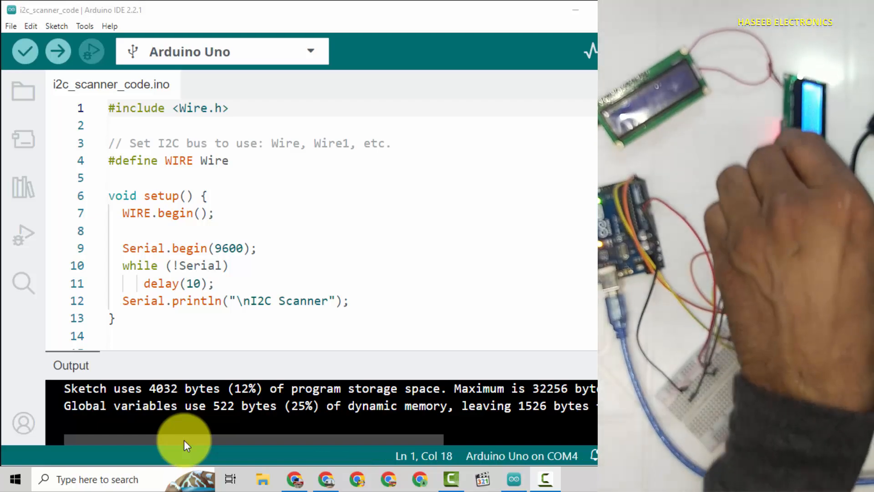
Compile and upload the i2c_scanner_code sketch to the Arduino Uno on COM4.
{"action": "scroll", "scroll_direction": "down", "scroll_amount": 3}
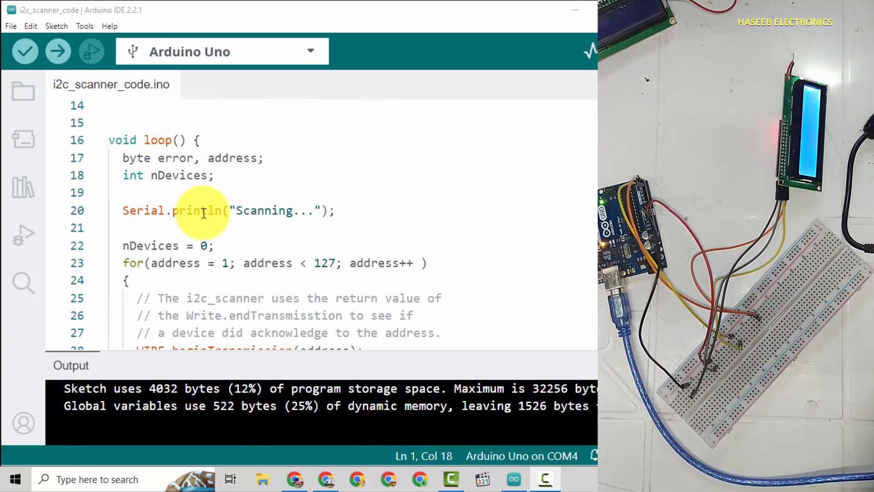
{"action": "mouse_move", "coordinate": [58, 51]}
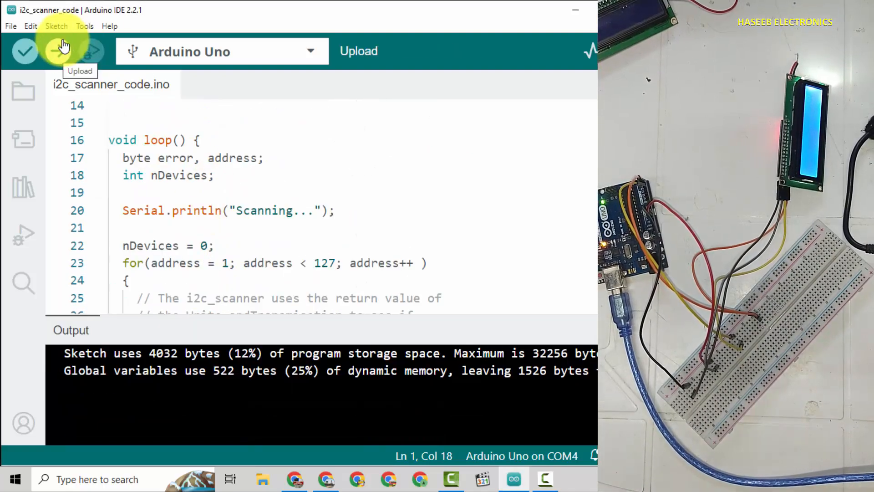
{"action": "left_click", "coordinate": [84, 26]}
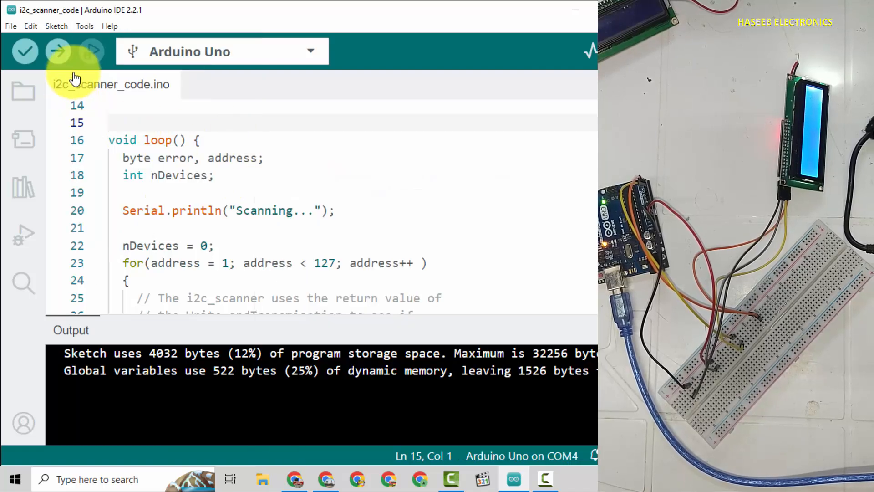
{"action": "left_click", "coordinate": [58, 51]}
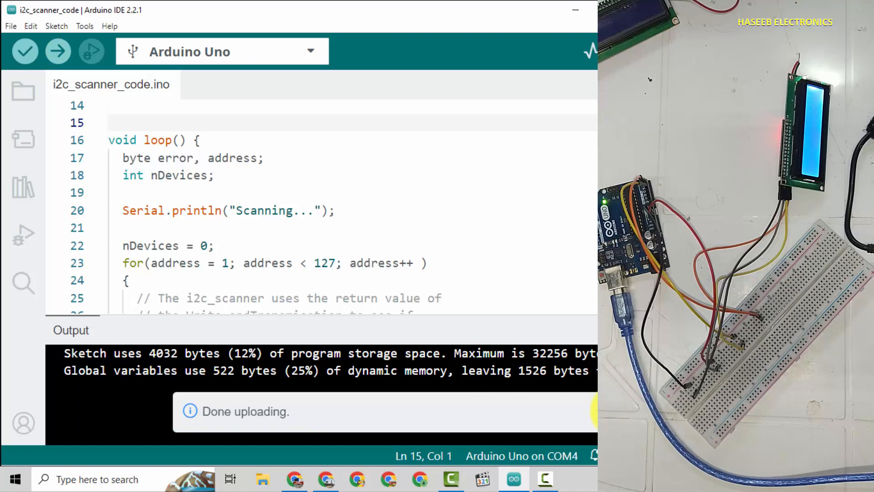
Show the Serial Monitor with the scanner reporting an I2C device at 0x27.
{"action": "left_click", "coordinate": [590, 51]}
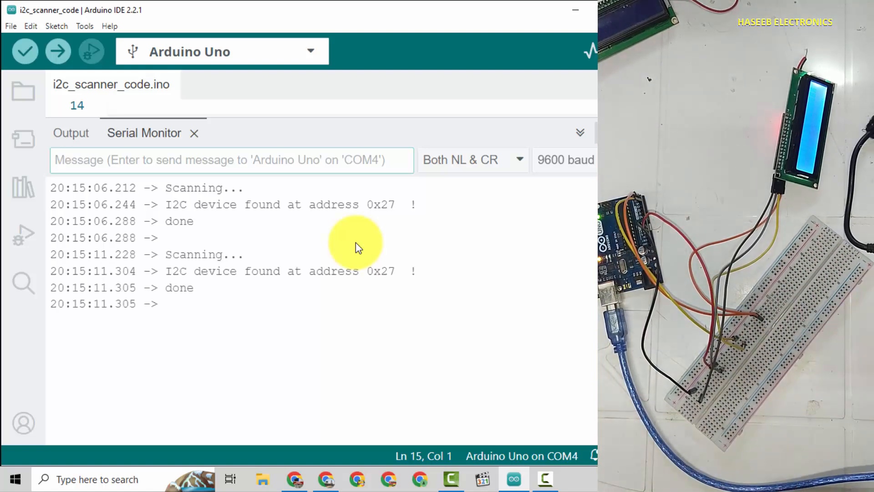
{"action": "mouse_move", "coordinate": [304, 218]}
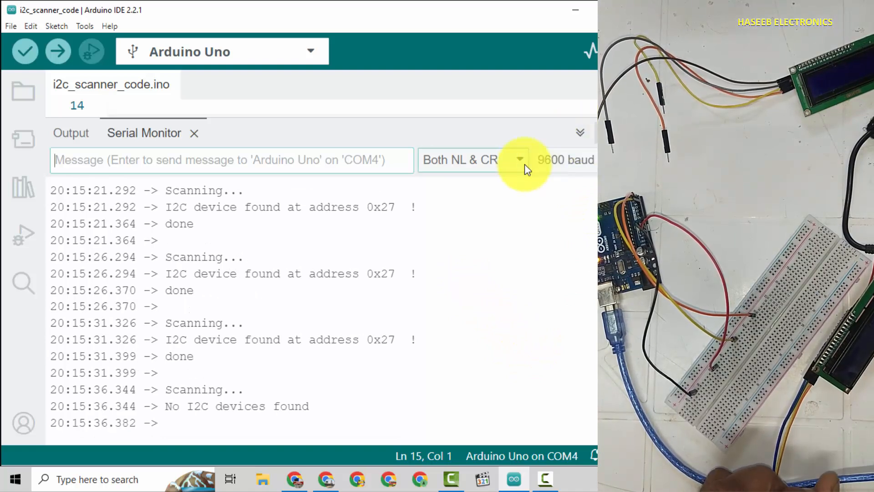
Set the Serial Monitor line ending to Carriage Return.
{"action": "left_click", "coordinate": [518, 161]}
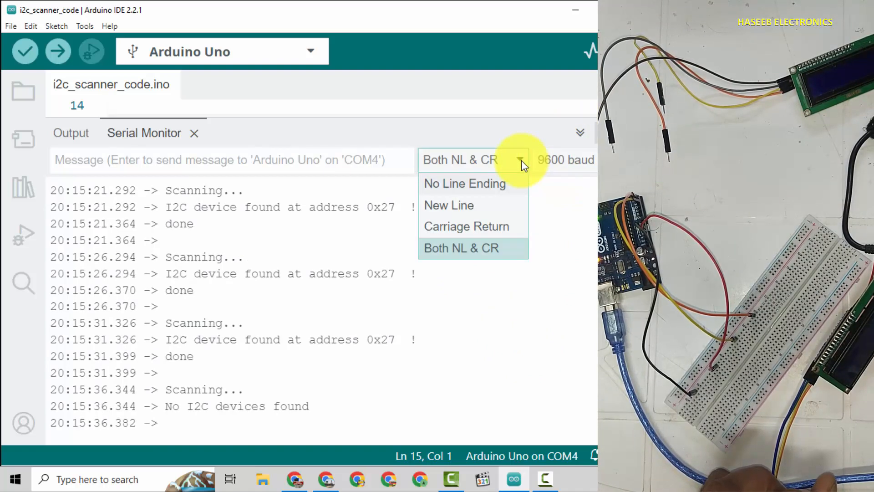
{"action": "left_click", "coordinate": [466, 226]}
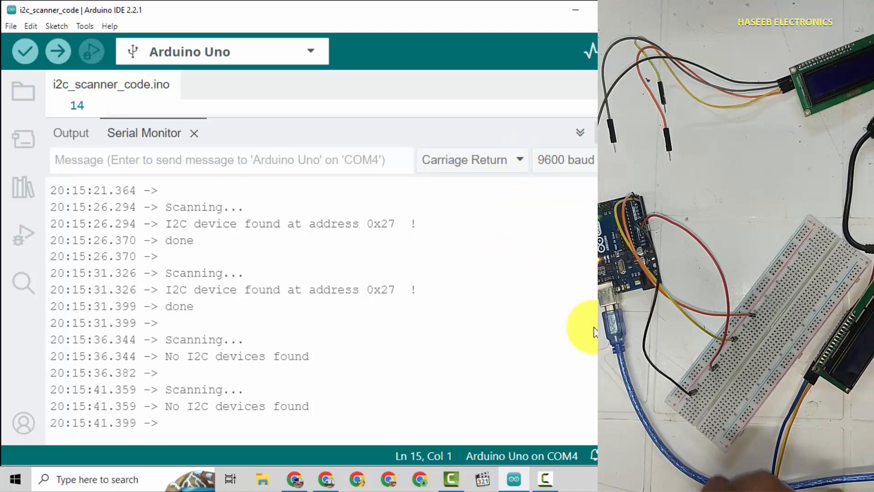
{"action": "mouse_move", "coordinate": [257, 376]}
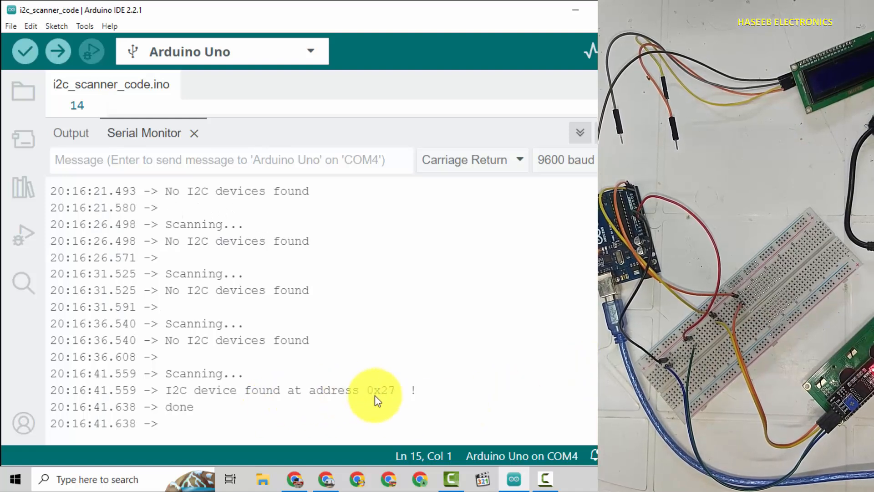
{"action": "mouse_move", "coordinate": [382, 402]}
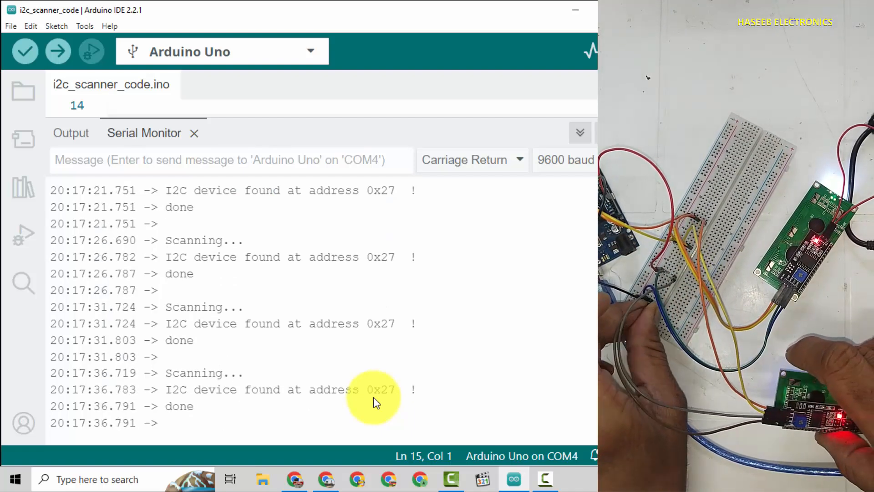
Create a new blank sketch with only the setup and loop skeleton.
{"action": "left_click", "coordinate": [223, 160]}
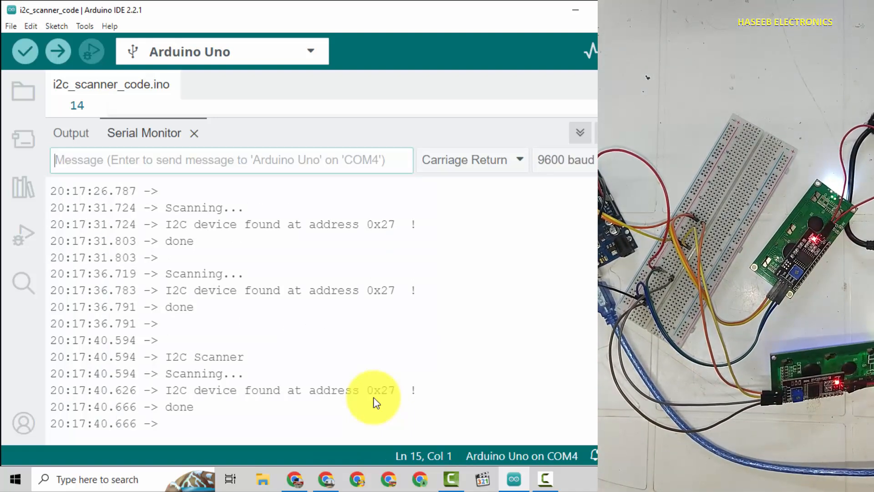
{"action": "mouse_move", "coordinate": [499, 368]}
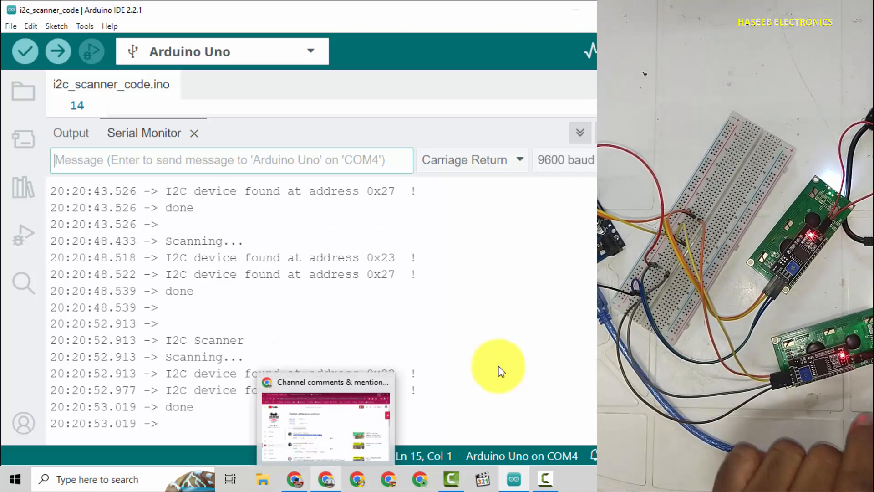
{"action": "mouse_move", "coordinate": [325, 418]}
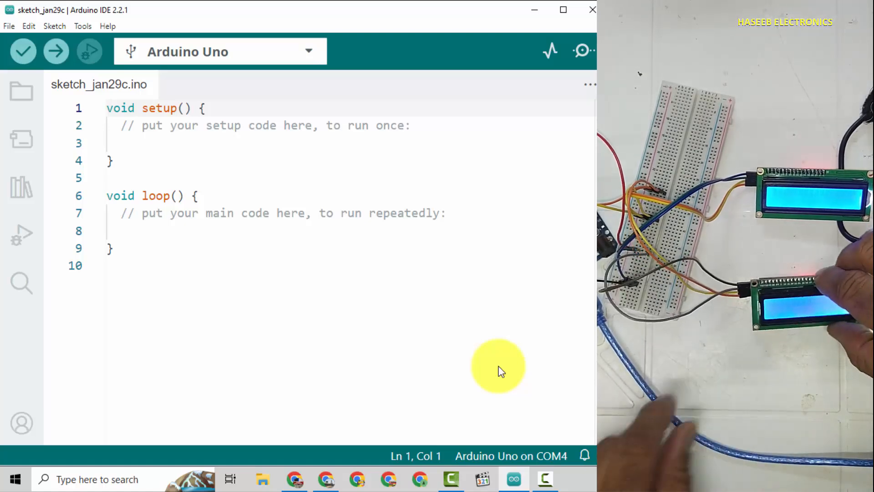
Include the LiquidCrystal I2C library at the top of the sketch via Sketch > Include Library.
{"action": "left_click", "coordinate": [54, 26]}
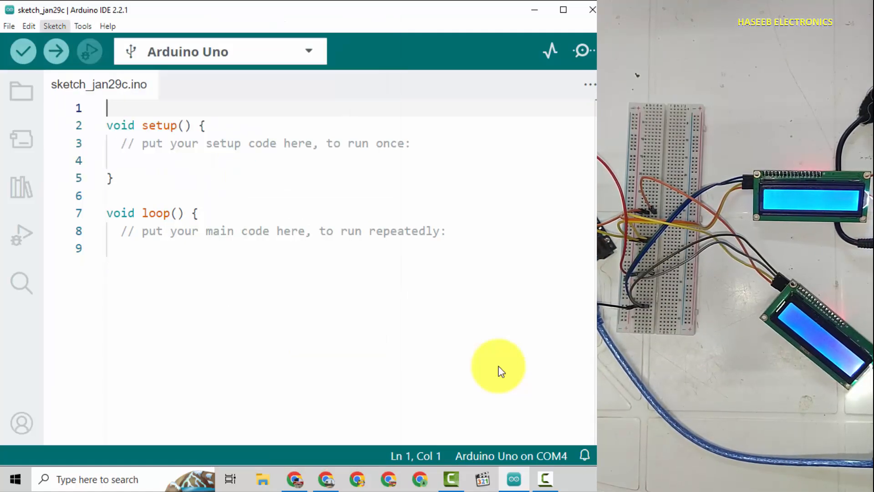
{"action": "left_click", "coordinate": [54, 25]}
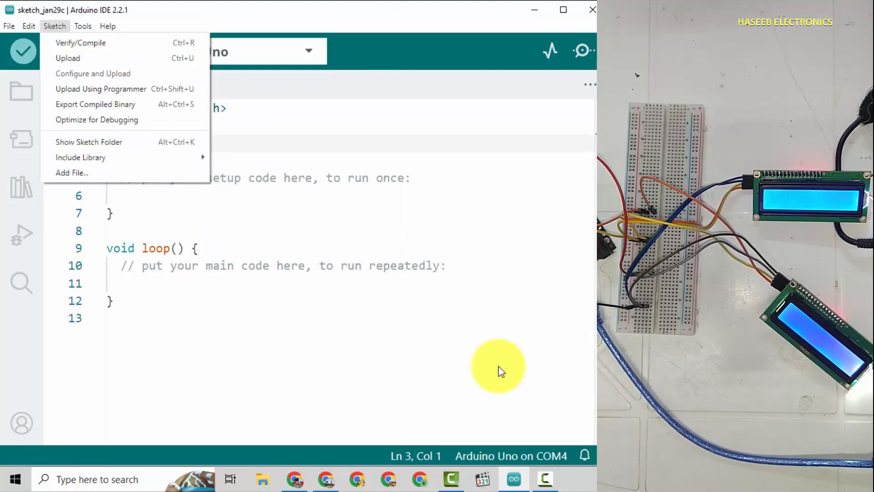
{"action": "left_click", "coordinate": [80, 158]}
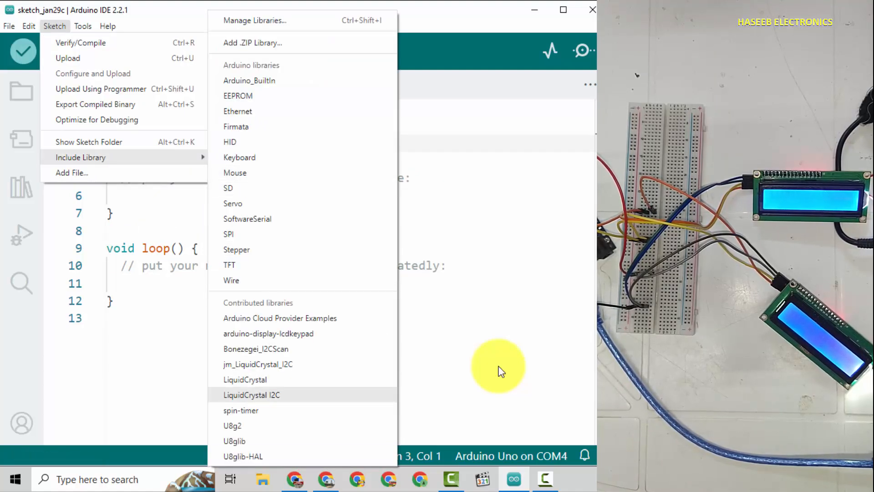
{"action": "left_click", "coordinate": [252, 394]}
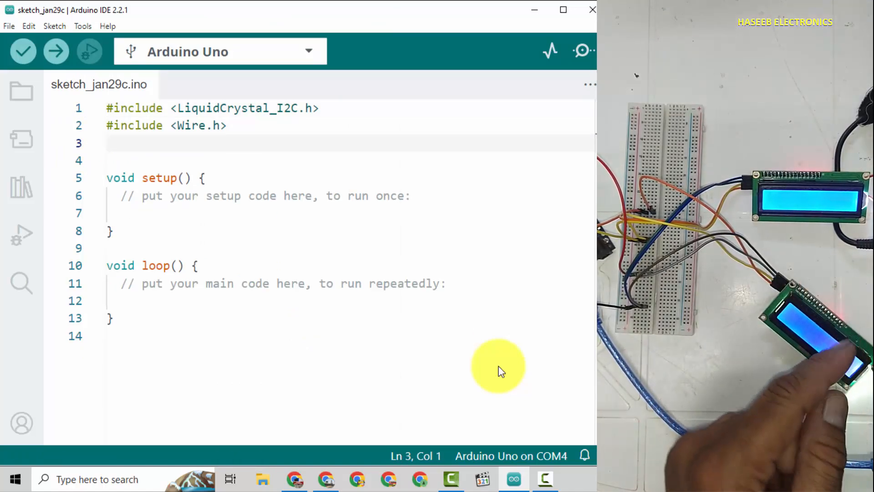
Declare LiquidCrystal_I2C lcd(0x27, 16, 2); as the first display.
{"action": "type", "text": "LiquidCrystal_I2C lcd"}
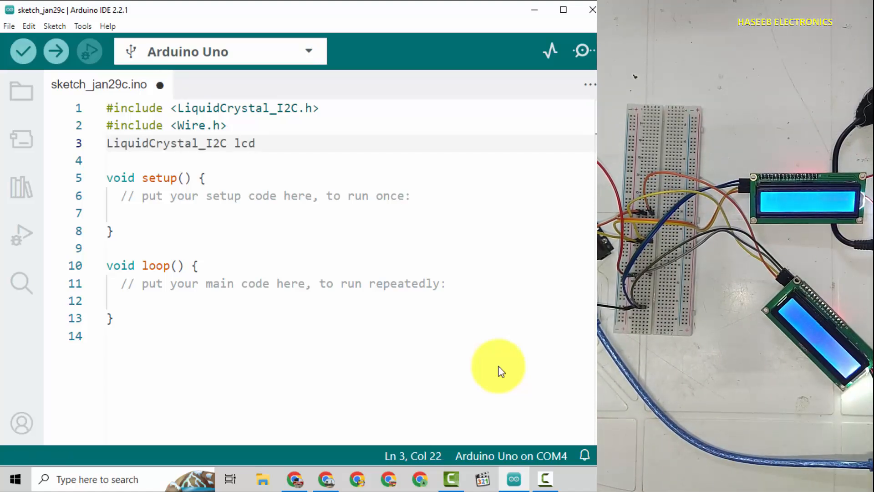
{"action": "type", "text": "()"}
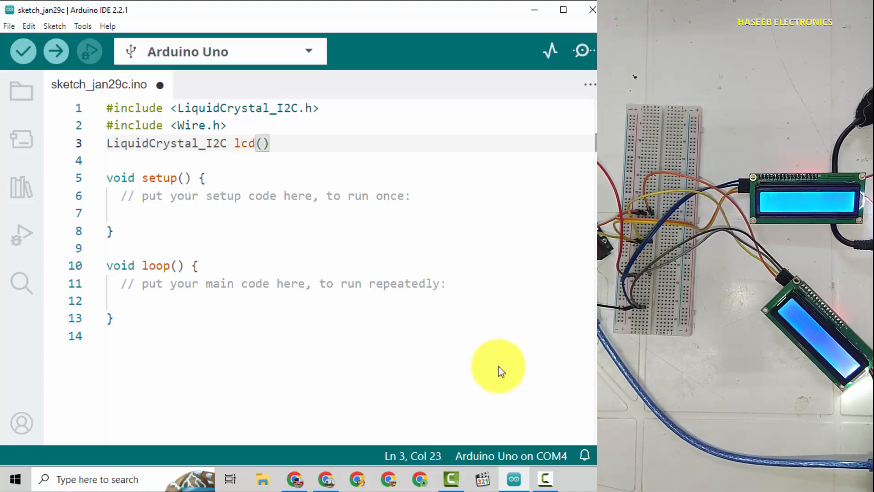
{"action": "type", "text": "0x27"}
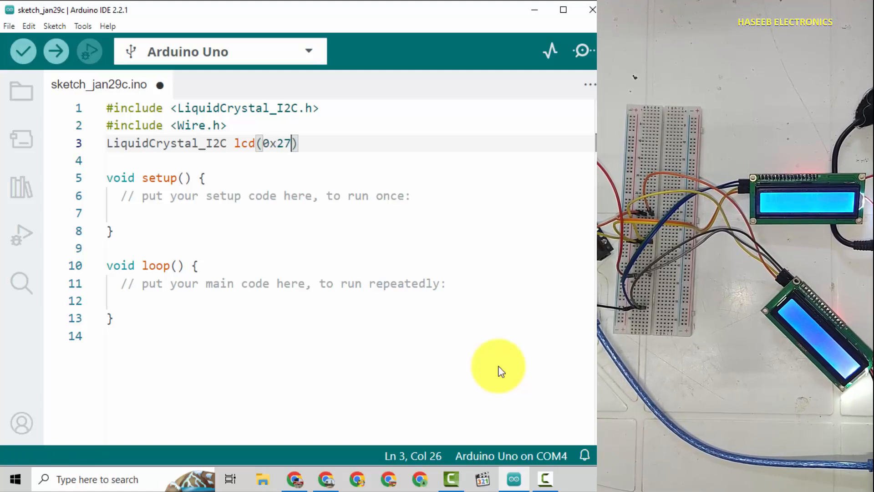
{"action": "type", "text": ", 1"}
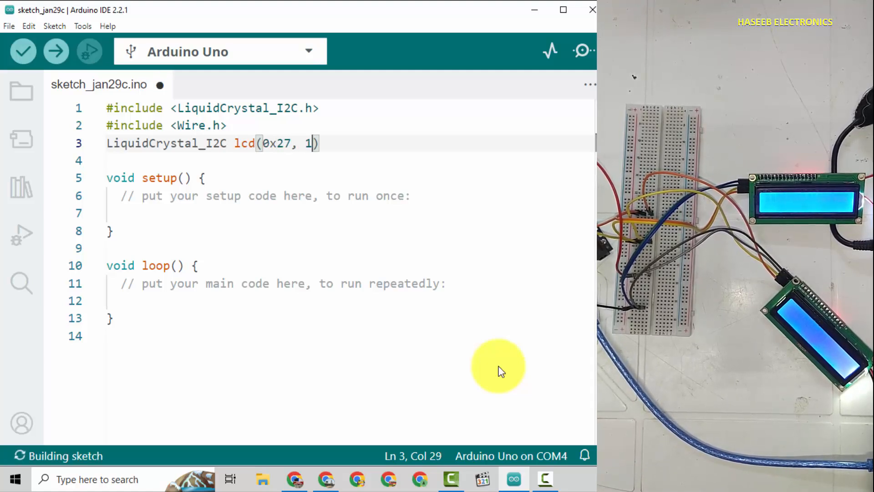
{"action": "type", "text": "6, 2"}
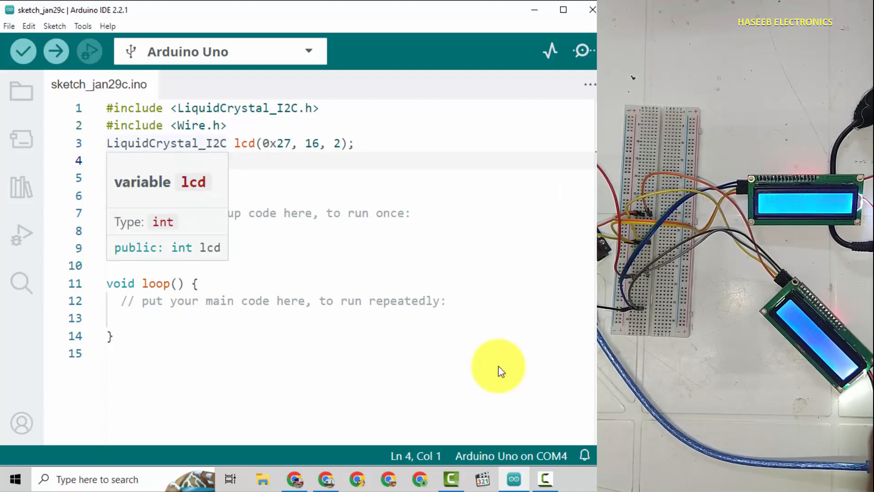
Declare LiquidCrystal_I2C myLCD(0x23, 16, 2); and begin an lcd statement in setup().
{"action": "type", "text": "LiquidCrystal_I2C"}
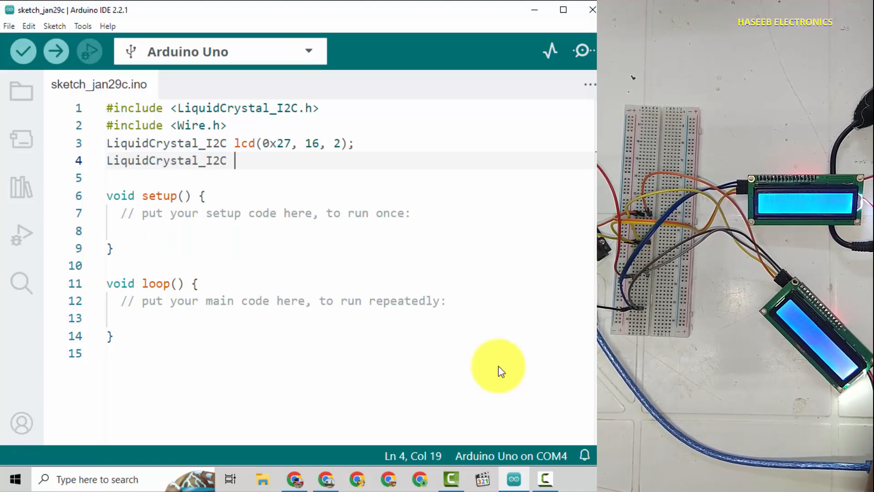
{"action": "type", "text": "myLC"}
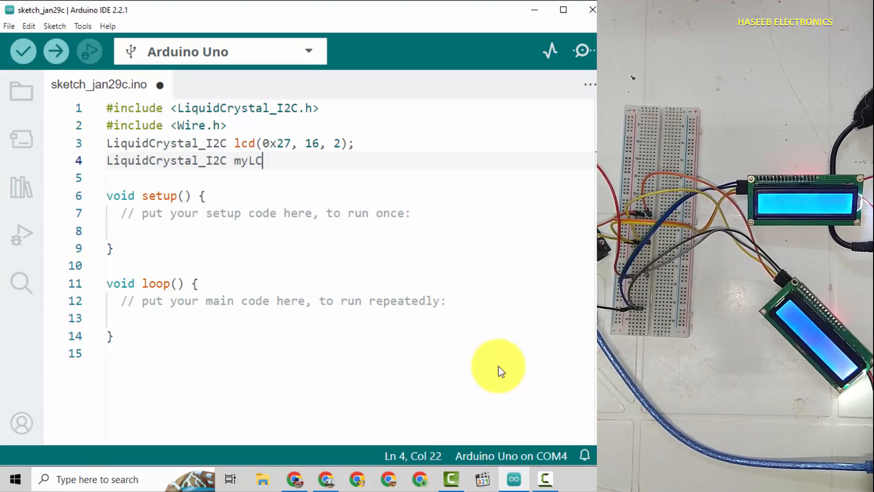
{"action": "type", "text": "D()"}
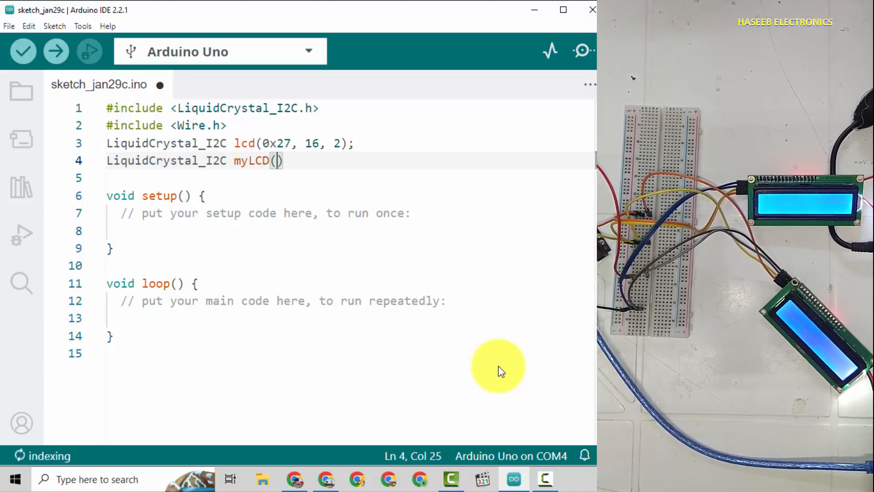
{"action": "type", "text": "0"}
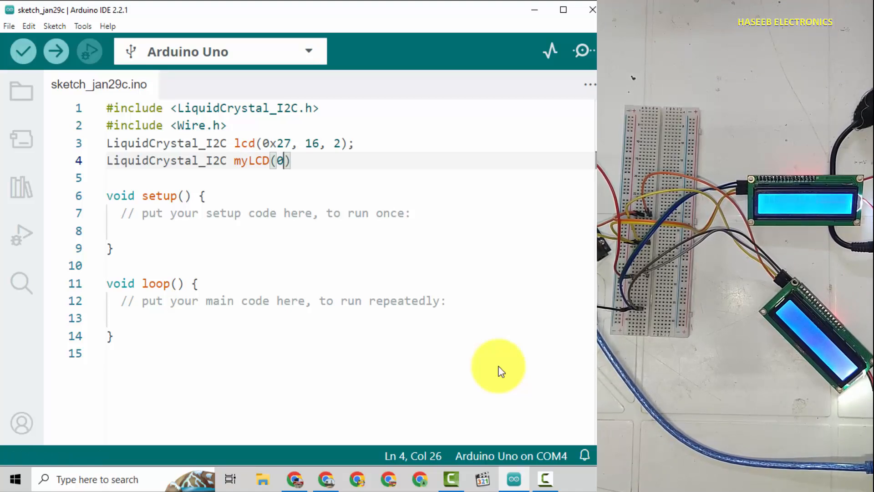
{"action": "type", "text": "x23"}
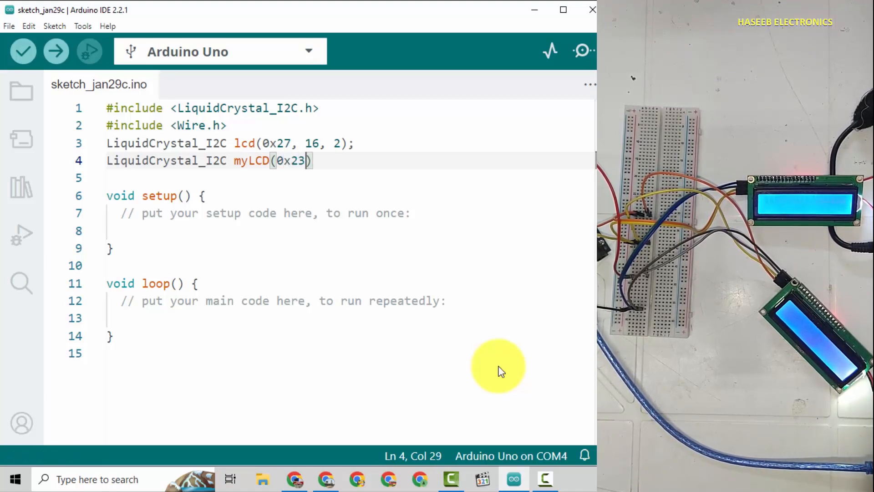
{"action": "type", "text": ", 16"}
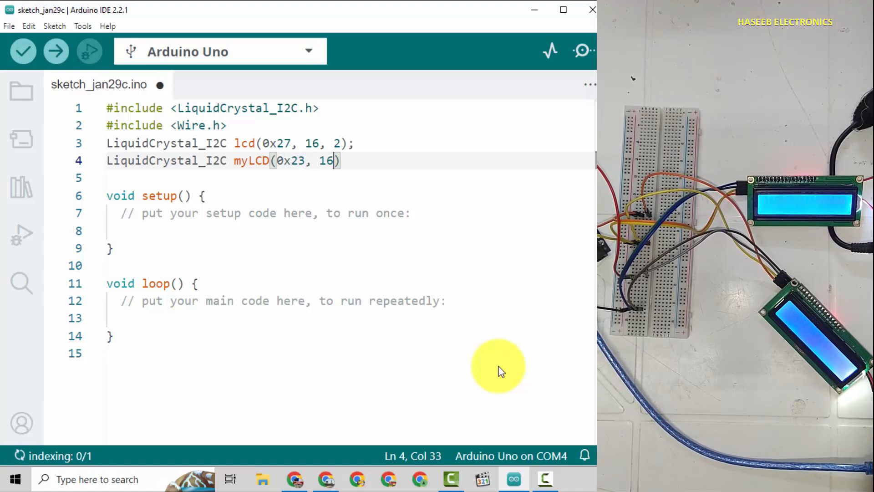
{"action": "type", "text": ", 2"}
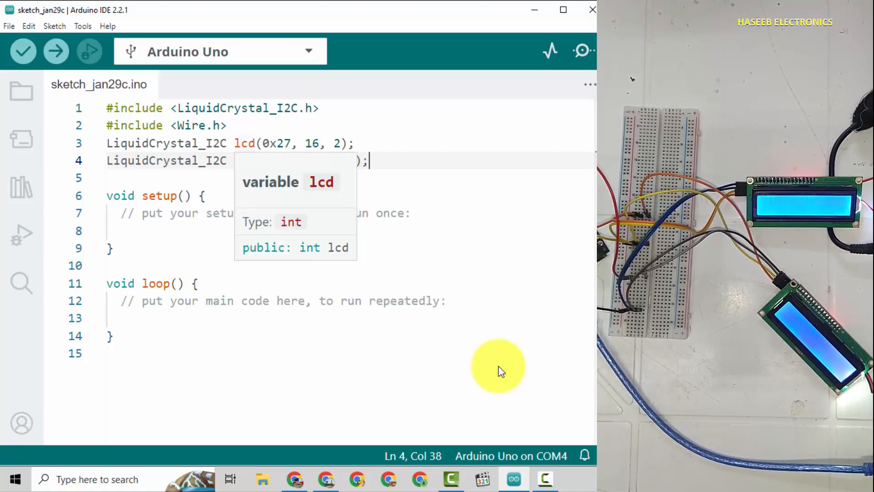
{"action": "type", "text": "myLCD(0x23, 16, 2);"}
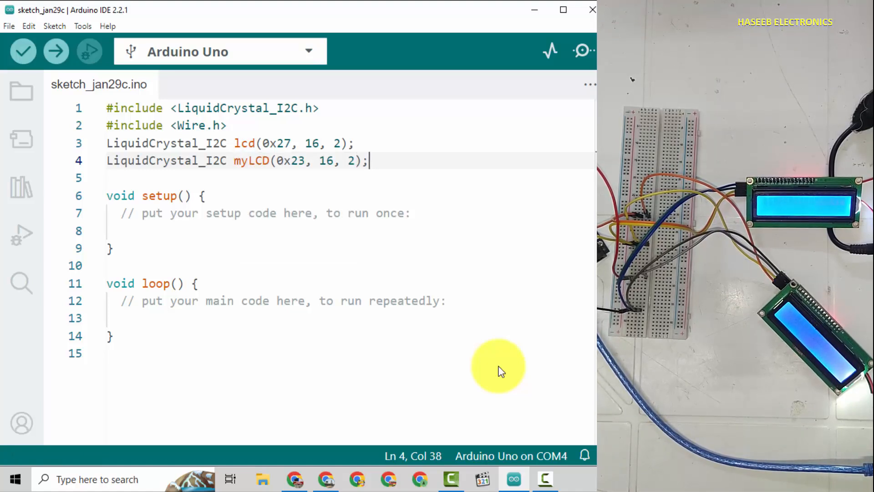
{"action": "type", "text": "lcd"}
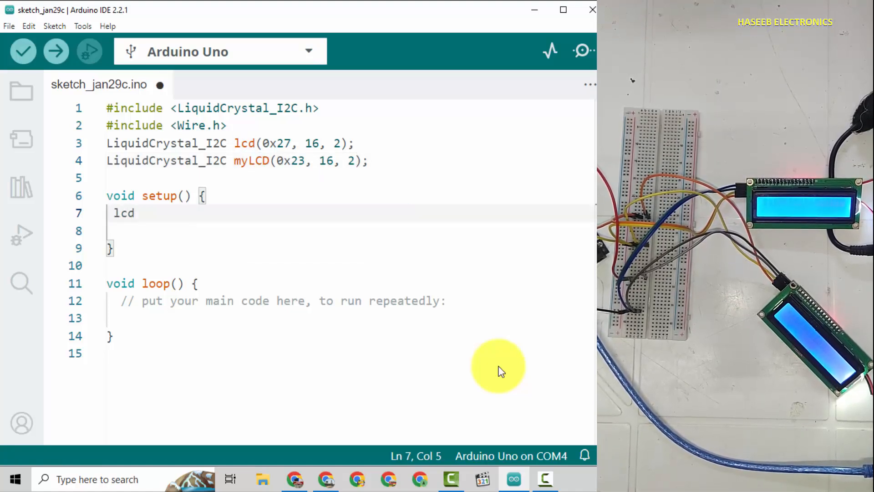
Write lcd.init(); and lcd.backlight(); in setup().
{"action": "type", "text": ".init"}
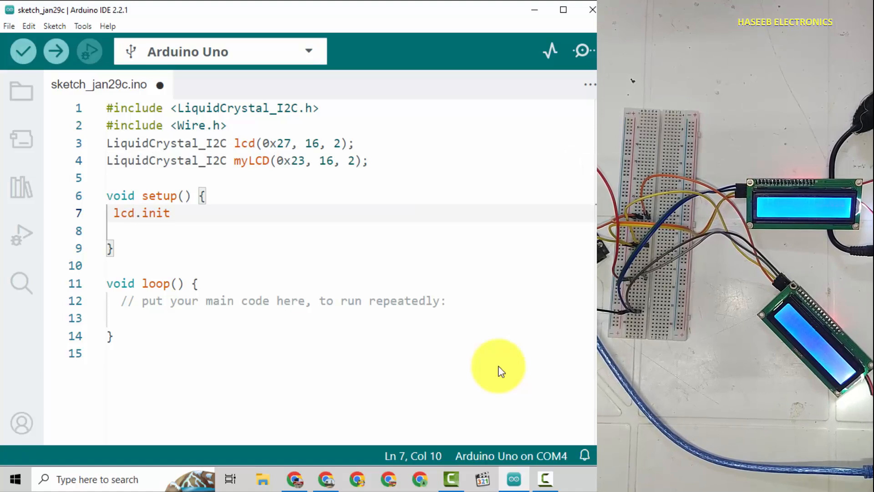
{"action": "type", "text": "();"}
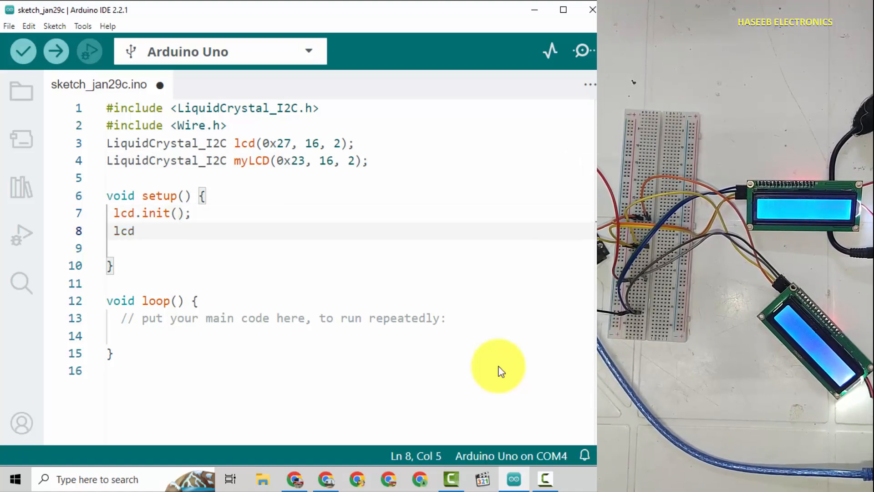
{"action": "type", "text": ".backlig"}
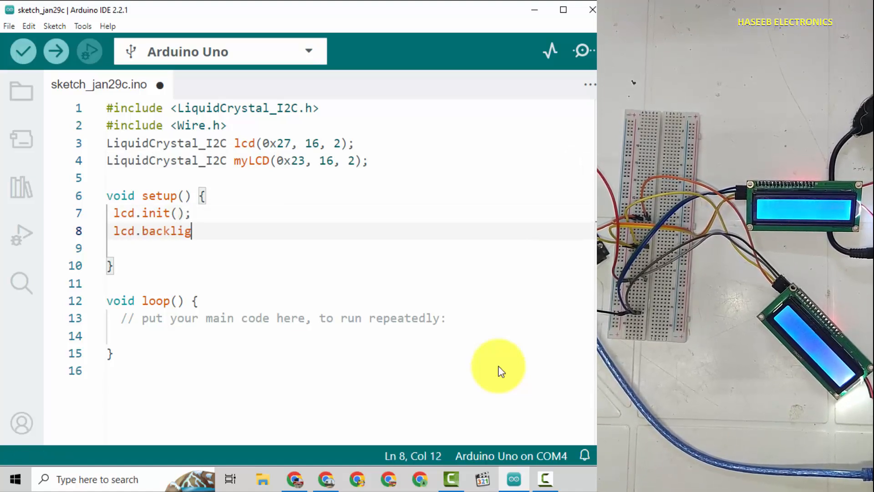
{"action": "type", "text": "ht()"}
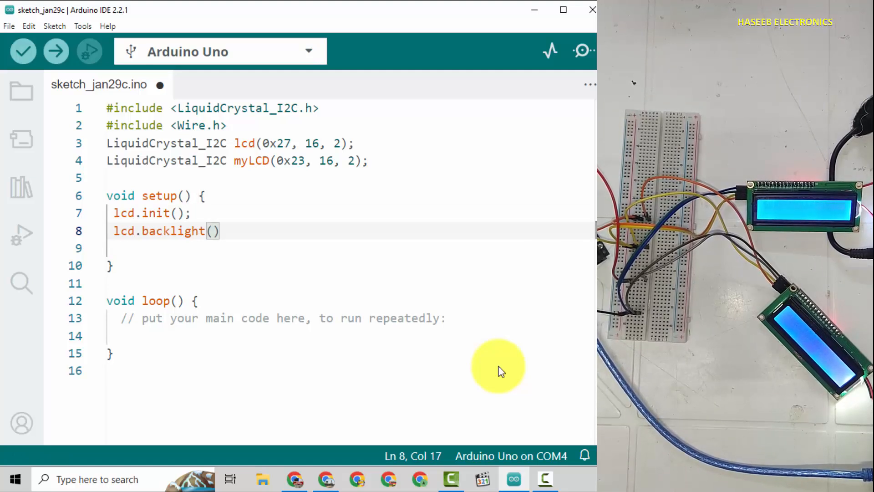
{"action": "type", "text": ";"}
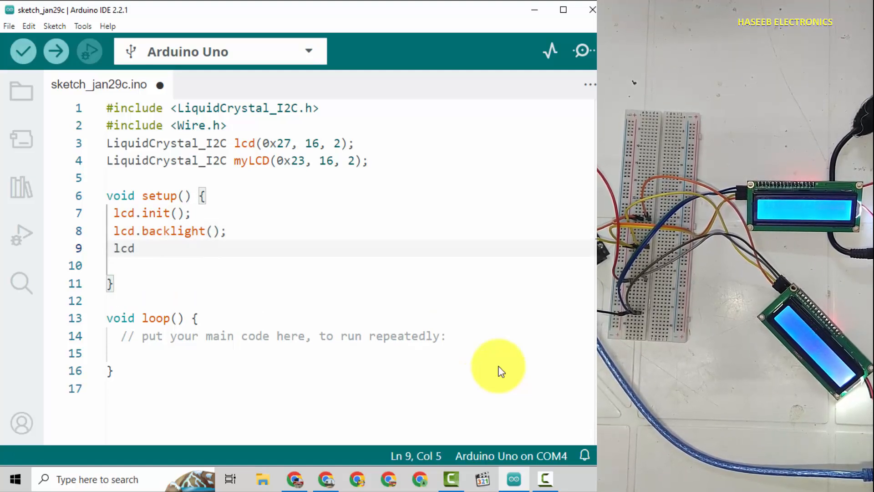
Add lcd.setCursor(0,0); and lcd.print("HASEEB"); and duplicate the four lines below.
{"action": "type", "text": ".set"}
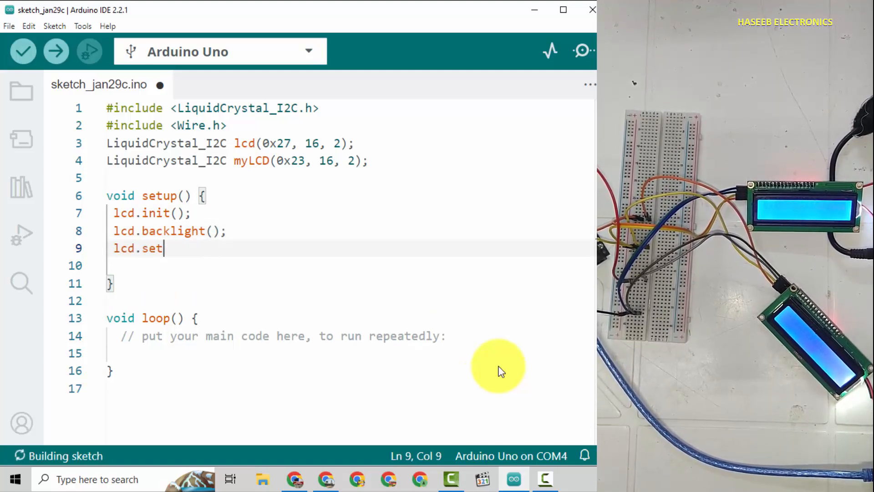
{"action": "type", "text": "Cursor()"}
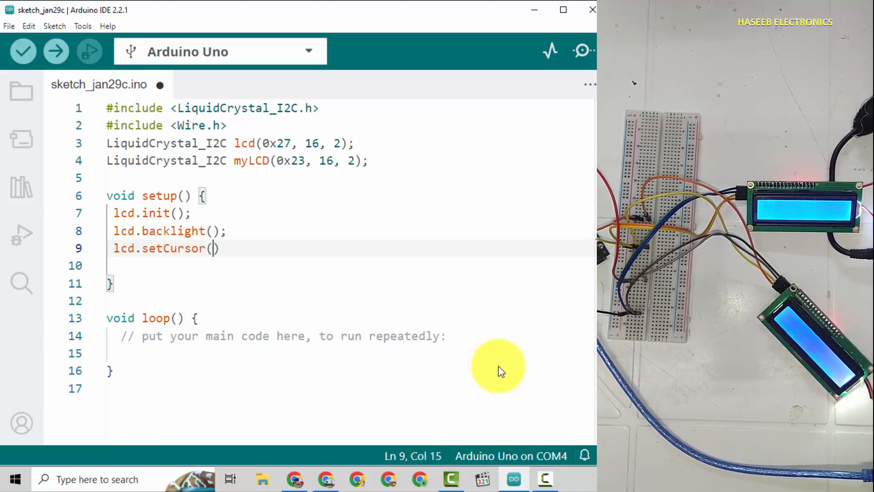
{"action": "type", "text": "0,"}
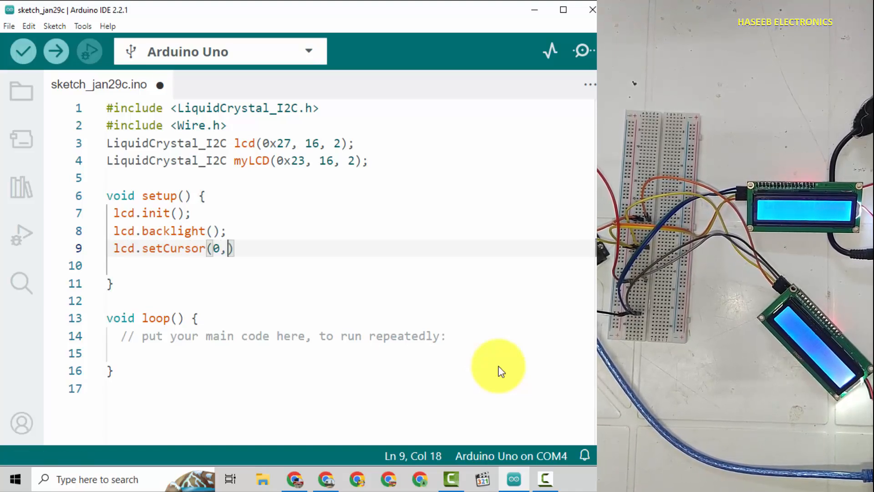
{"action": "type", "text": "0"}
{"action": "left_click", "coordinate": [349, 265]}
{"action": "type", "text": "lcd.print"}
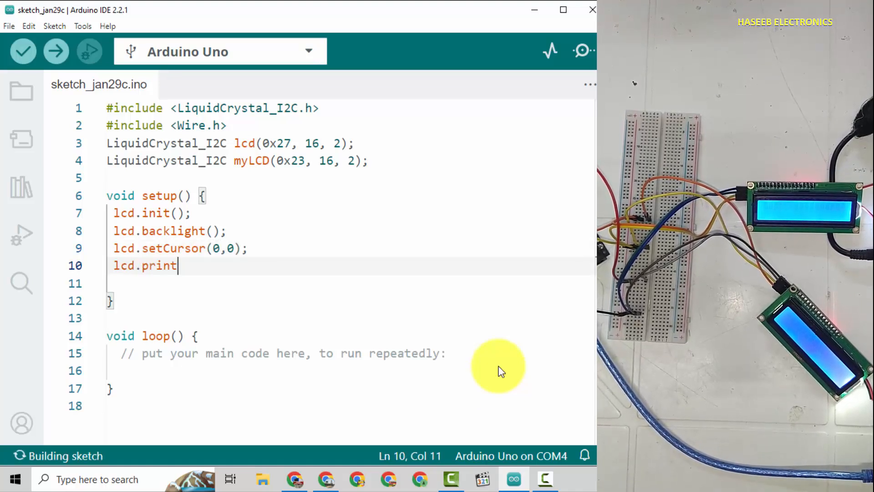
{"action": "type", "text": "()"}
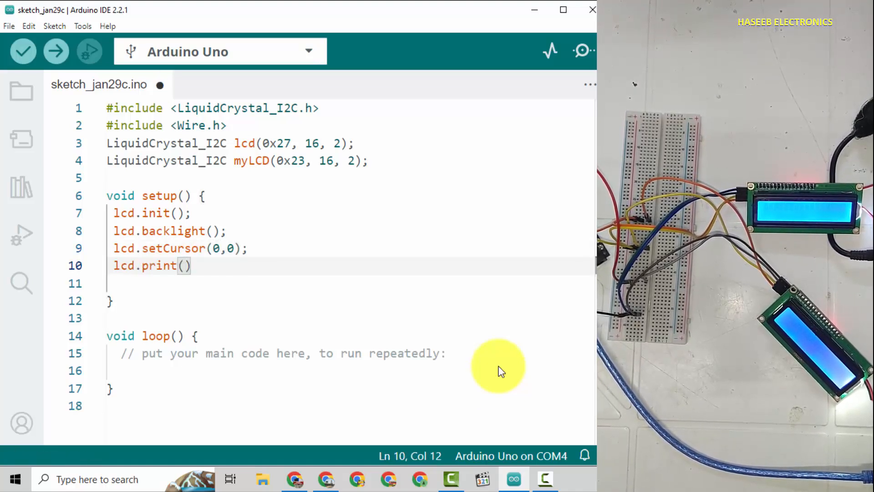
{"action": "type", "text": "\"HASEEB\""}
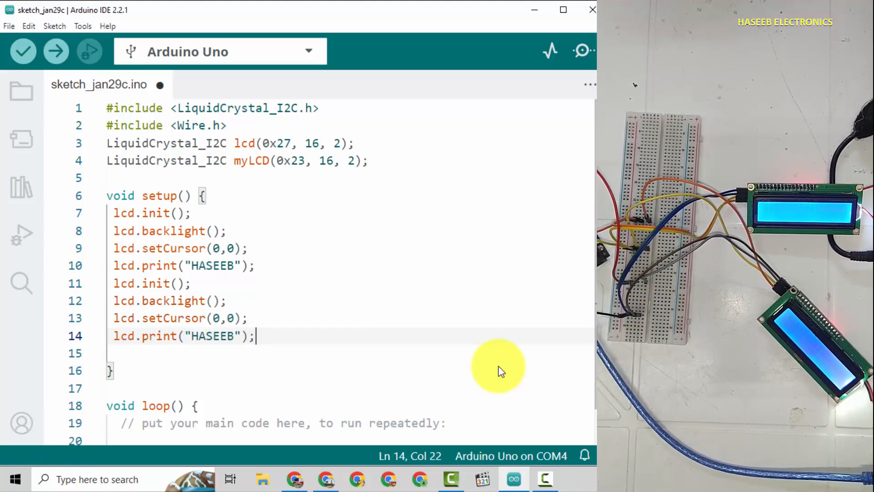
{"action": "left_click", "coordinate": [23, 51]}
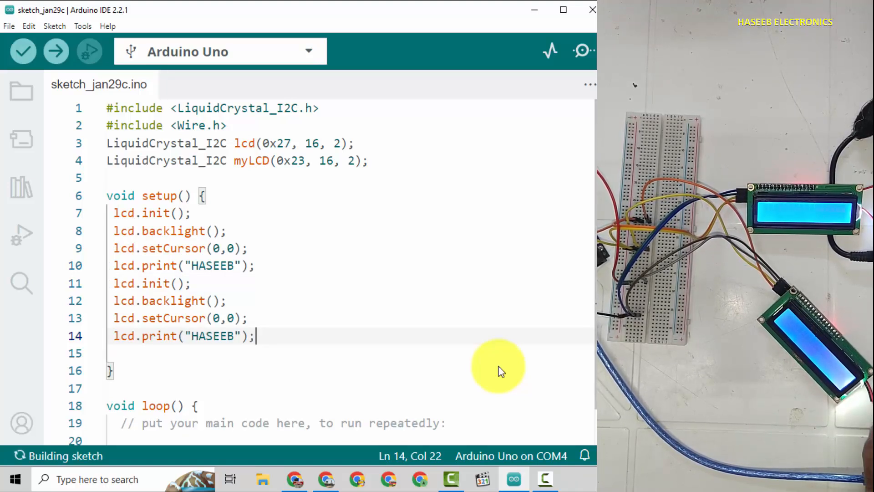
Rename the duplicated lines' lcd object to myLCD.
{"action": "double_click", "coordinate": [123, 283]}
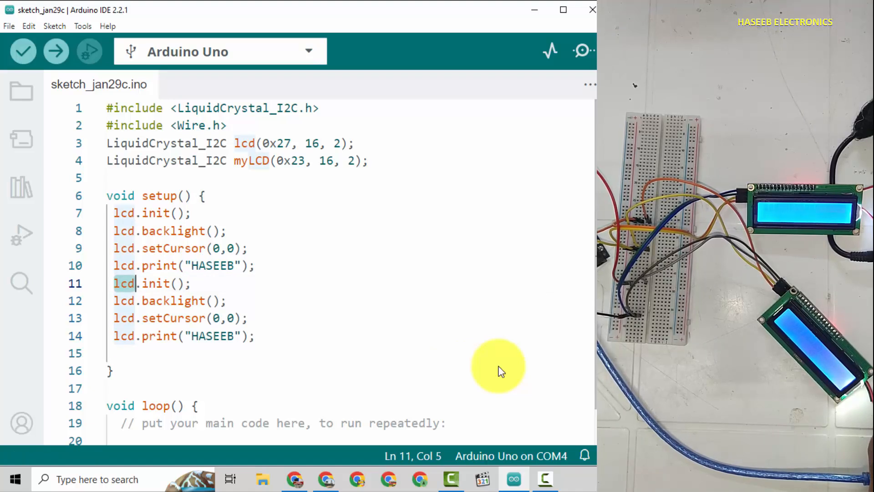
{"action": "type", "text": "myLCD"}
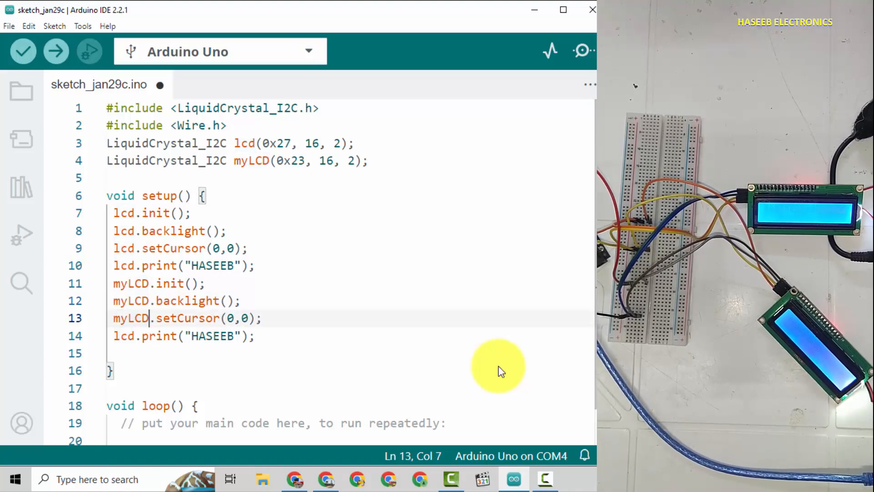
{"action": "left_click", "coordinate": [23, 51]}
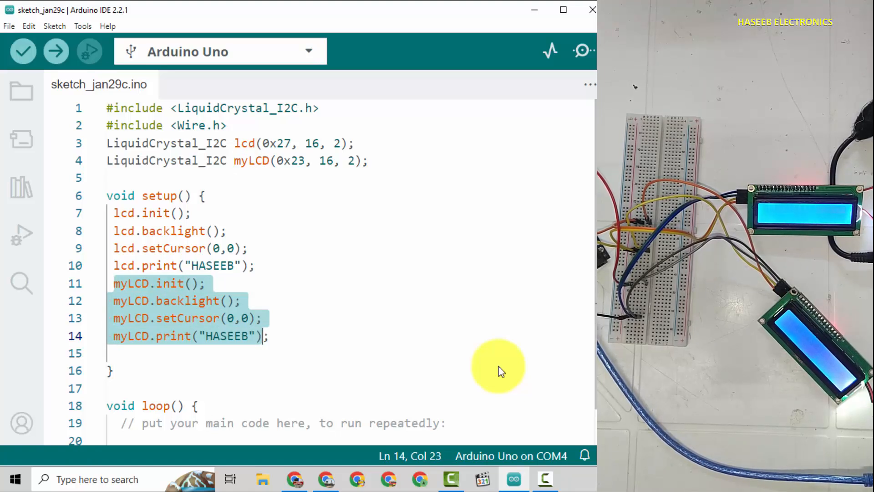
Change myLCD's cursor to (0,1) and its printed text to "ELECTRONICS".
{"action": "left_click", "coordinate": [244, 318]}
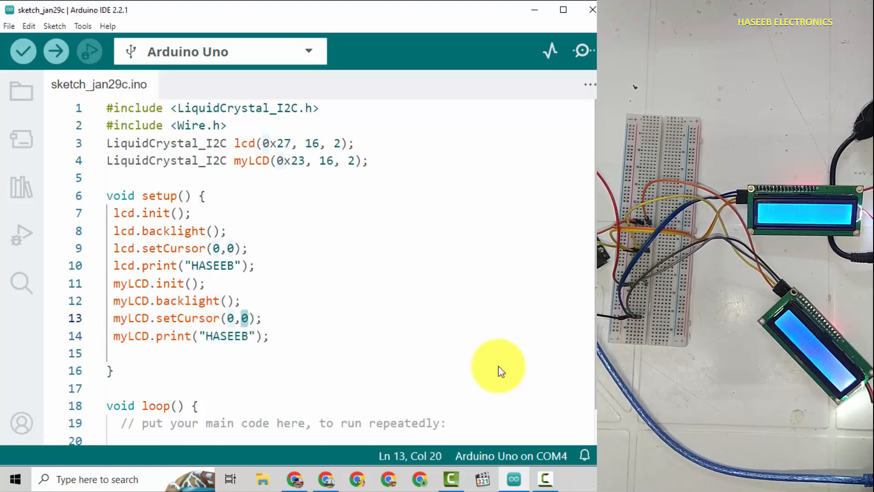
{"action": "type", "text": "1"}
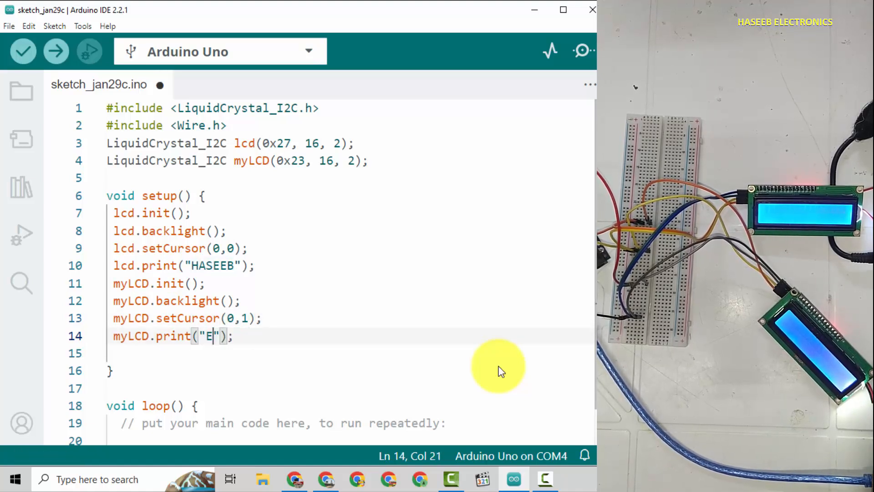
{"action": "type", "text": "LECTRONICS"}
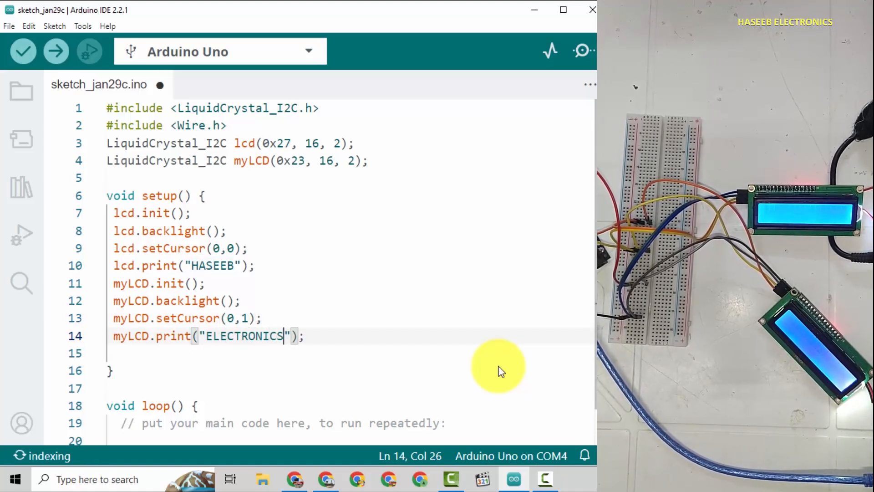
Upload the two-LCD sketch to the Uno and check the Output panel's sketch size report.
{"action": "left_click", "coordinate": [23, 51]}
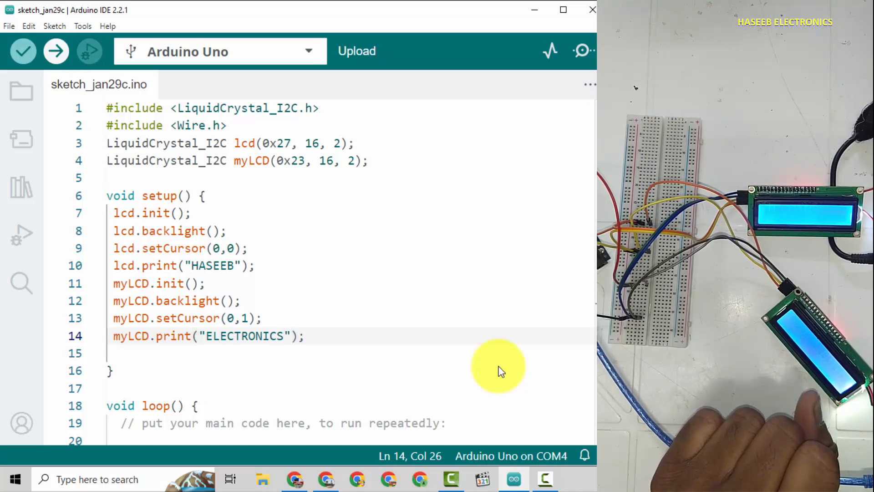
{"action": "left_click", "coordinate": [55, 51]}
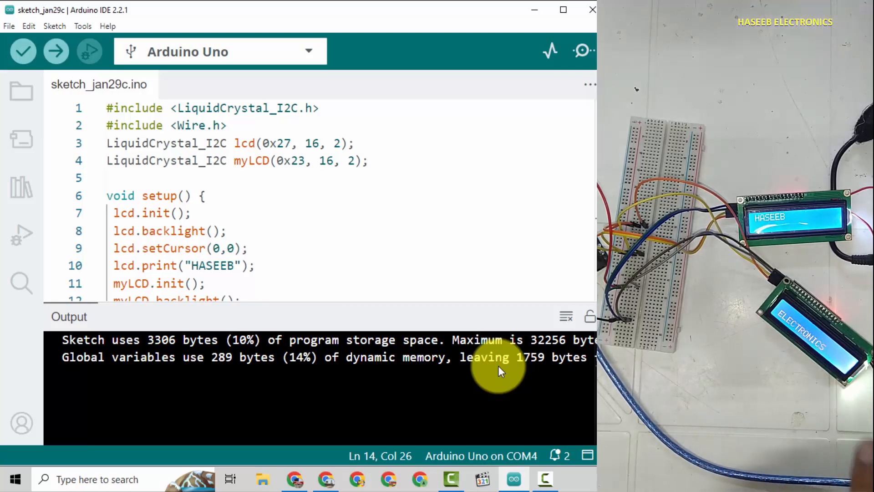
{"action": "scroll", "scroll_direction": "down", "scroll_amount": 3}
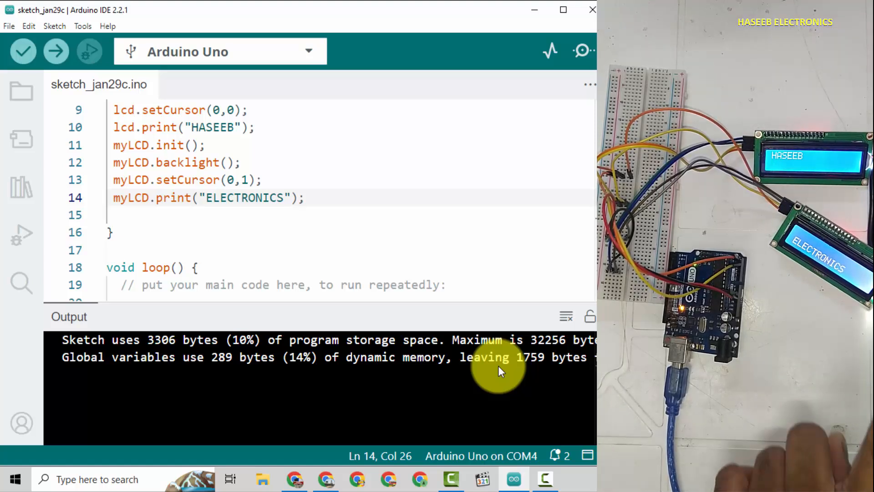
{"action": "scroll", "scroll_direction": "up", "scroll_amount": 3}
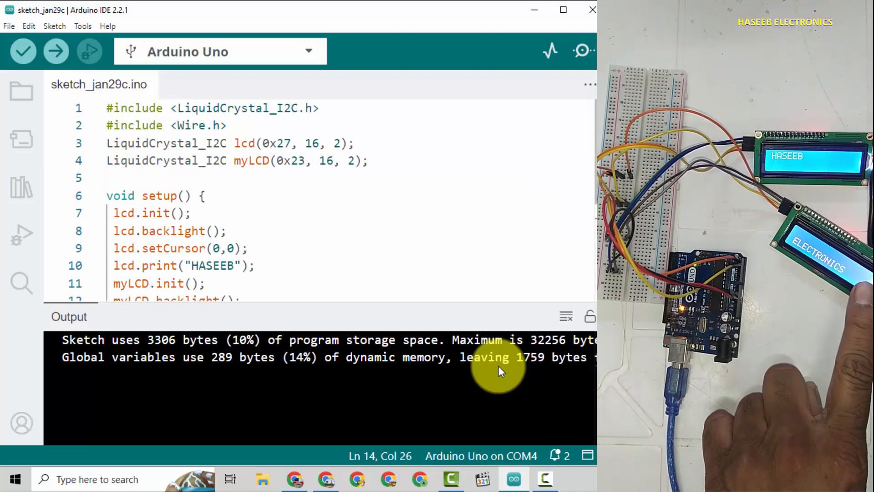